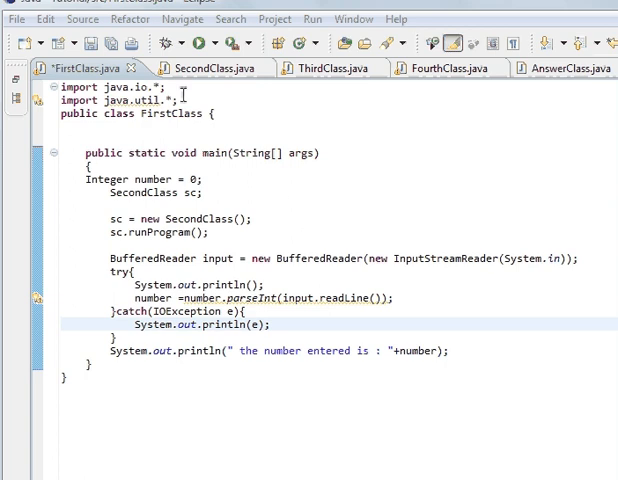
mouse_move(175, 257)
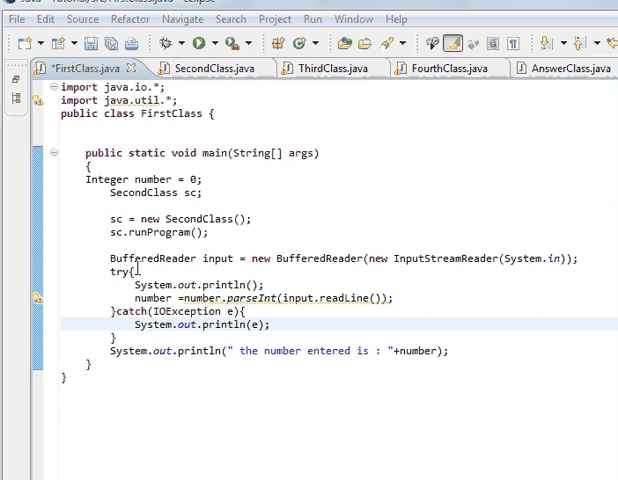
Step: Review the try/catch around input.readLine() and save FirstClass.java
double_click(117, 274)
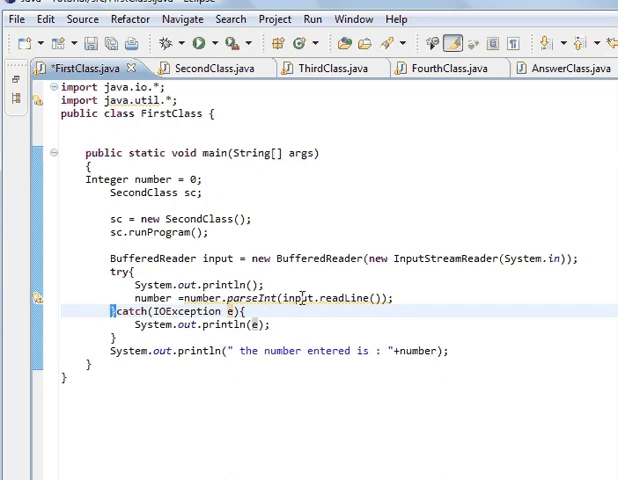
mouse_move(320, 305)
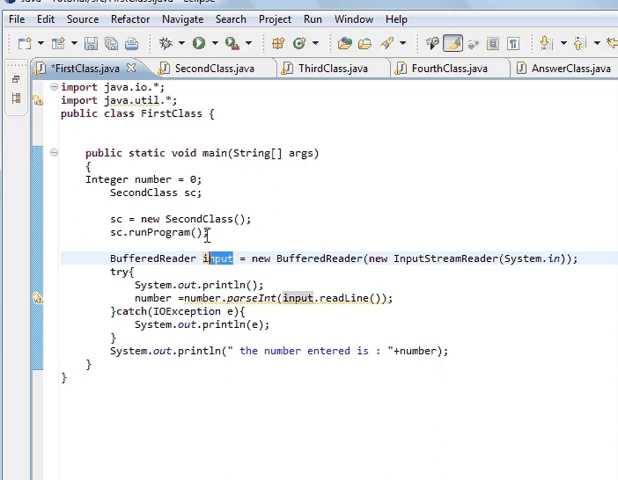
left_click(199, 43)
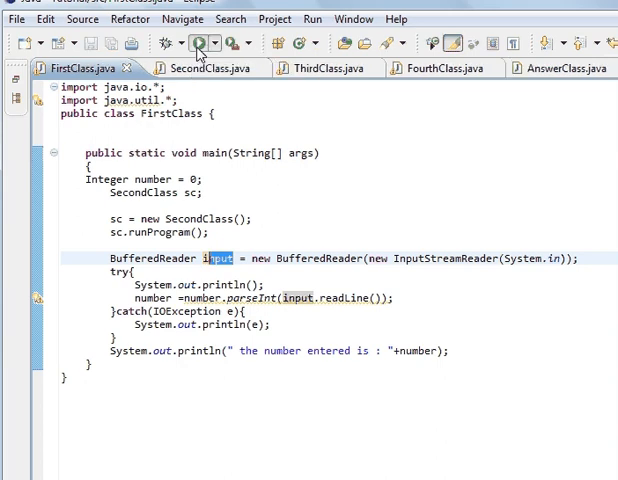
left_click(199, 43)
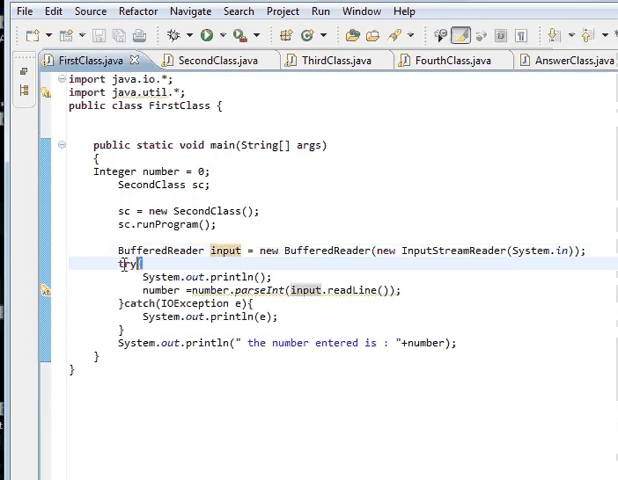
Step: Delete the try{ line and the catch block around the readLine parsing
key("Delete")
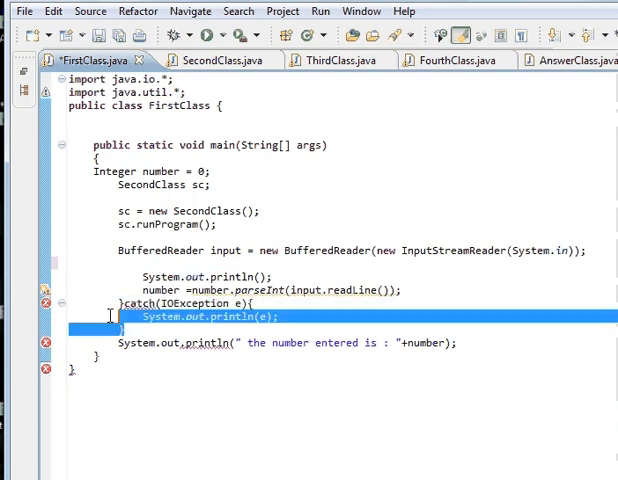
key("Delete")
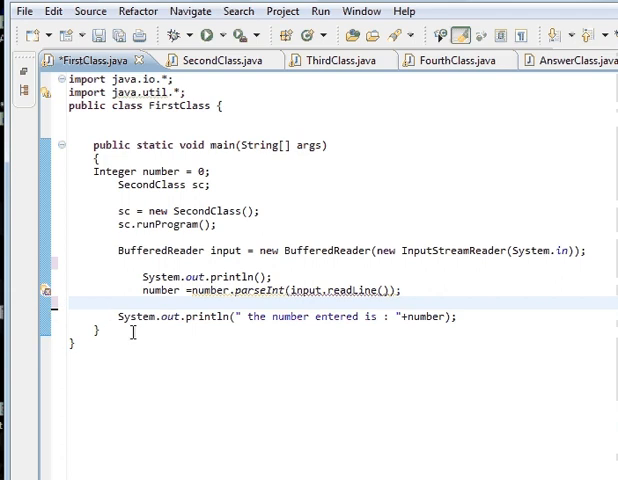
mouse_move(48, 300)
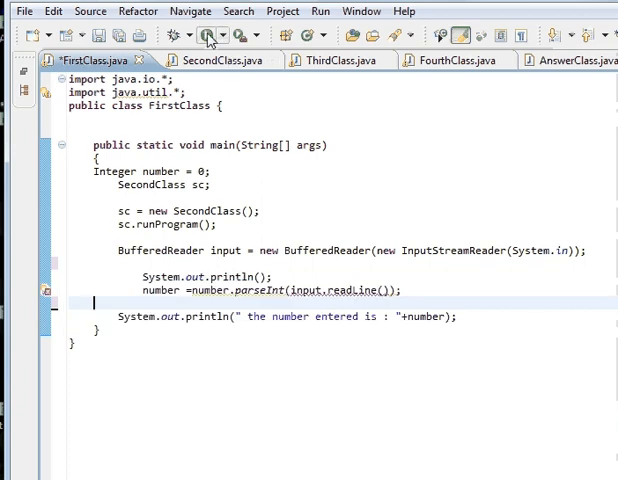
Step: Run FirstClass and proceed past the Errors in Workspace warning
left_click(208, 34)
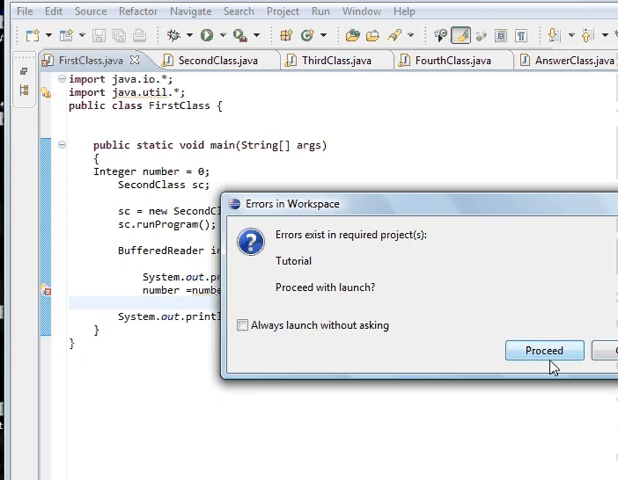
left_click(544, 350)
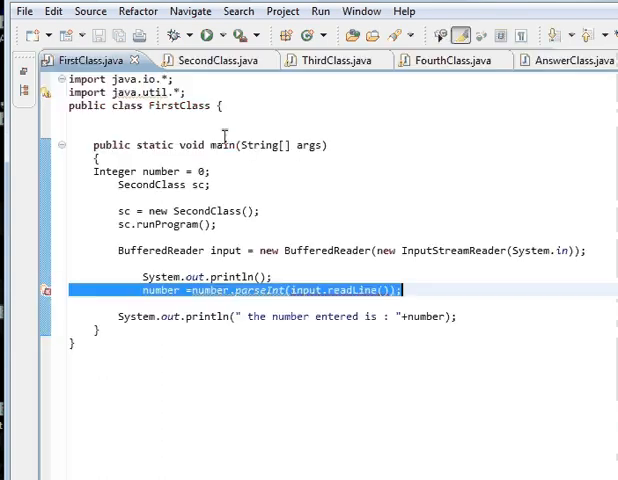
mouse_move(388, 265)
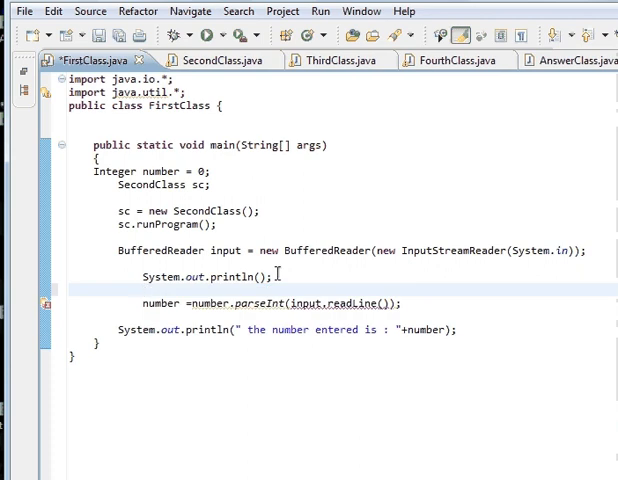
Step: Wrap the parse line in try{ } followed by an empty catch(IOException e){ }
type("try{")
type("}")
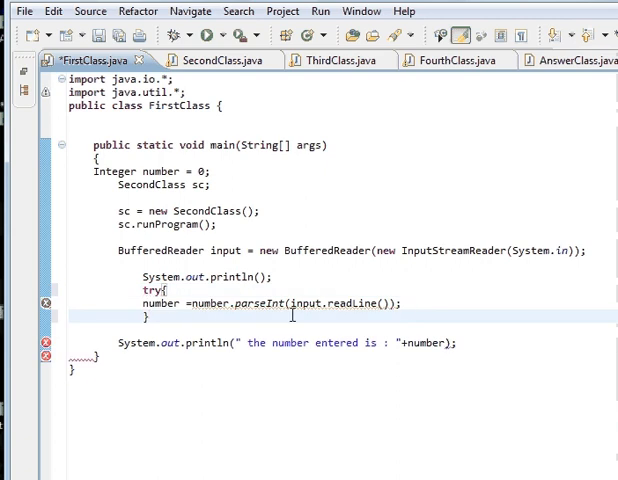
mouse_move(150, 303)
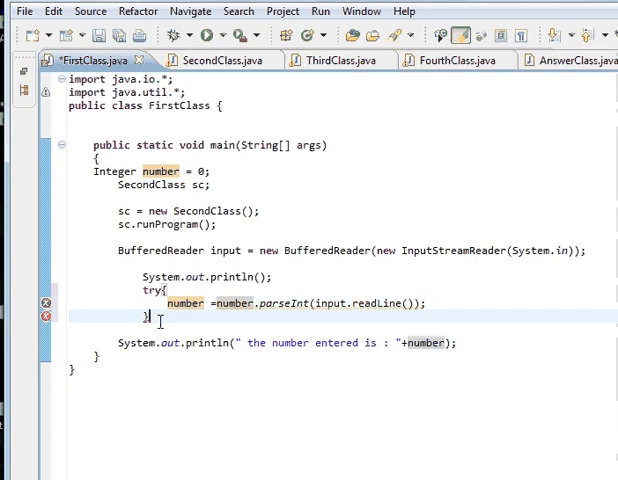
type("catc")
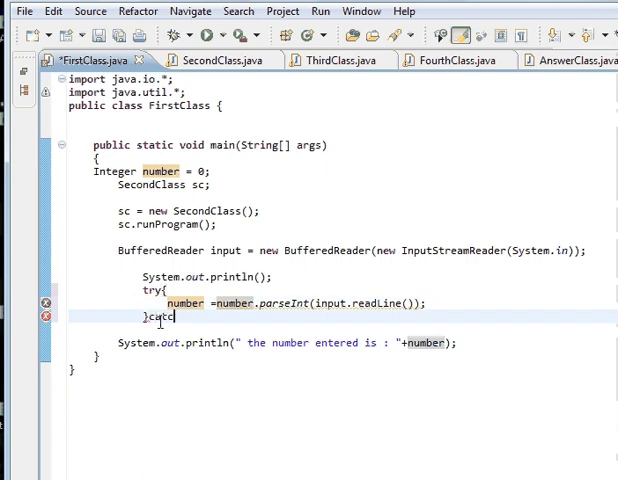
type("()")
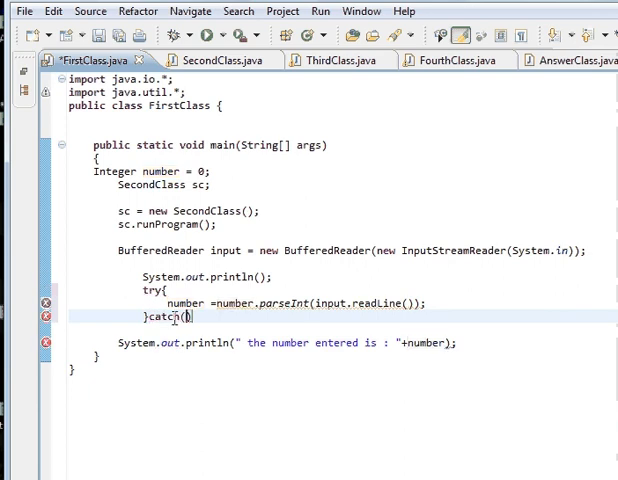
type("IO")
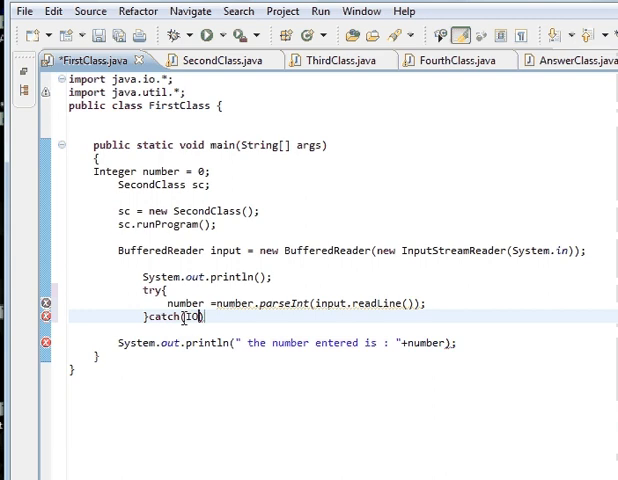
type("E")
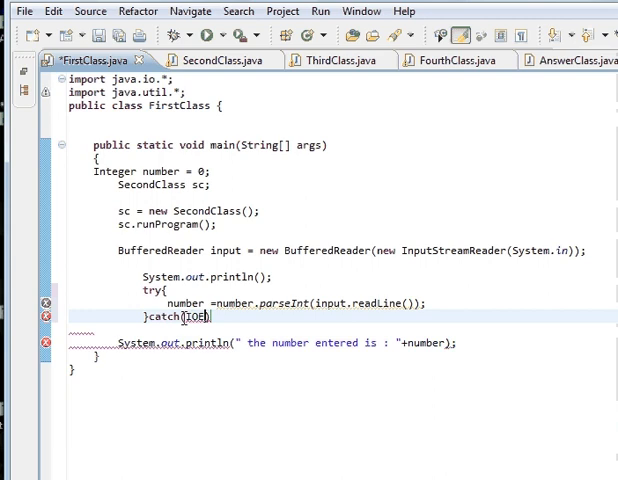
type("xception")
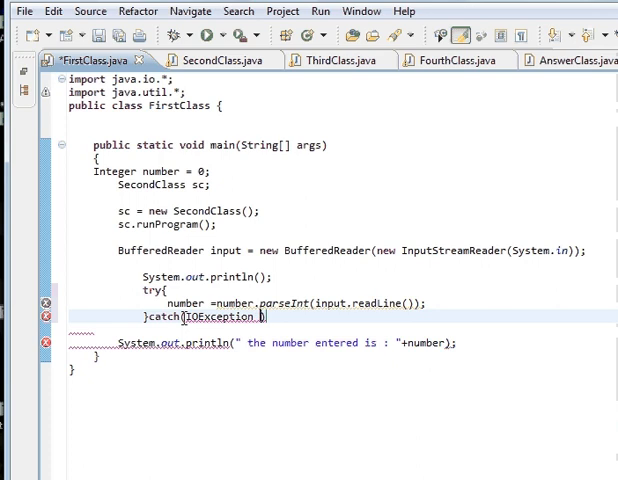
type("e")
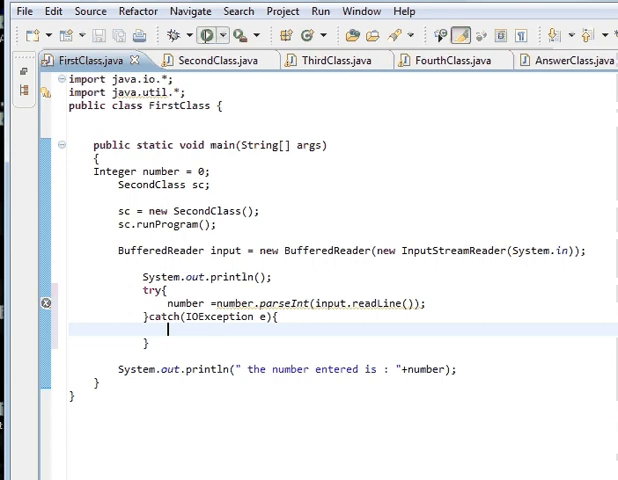
Step: Remove the try{ and catch(IOException e){ } lines around the parseInt statement
left_click(219, 33)
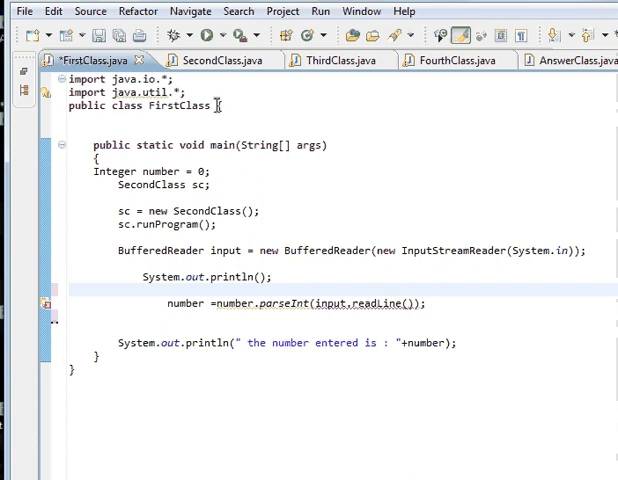
left_click(330, 145)
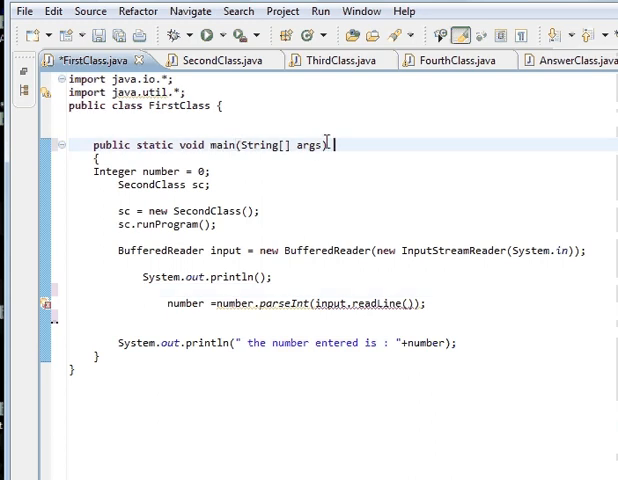
type("throw")
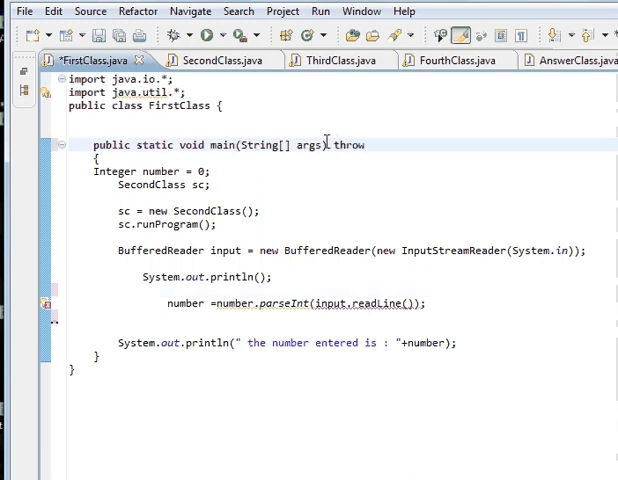
type("I")
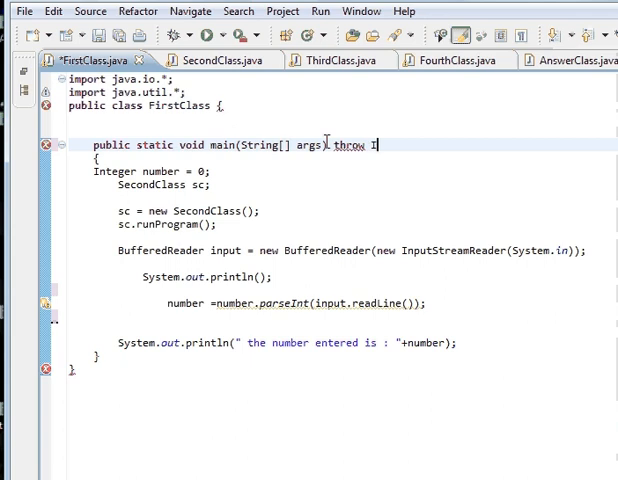
type("oExc")
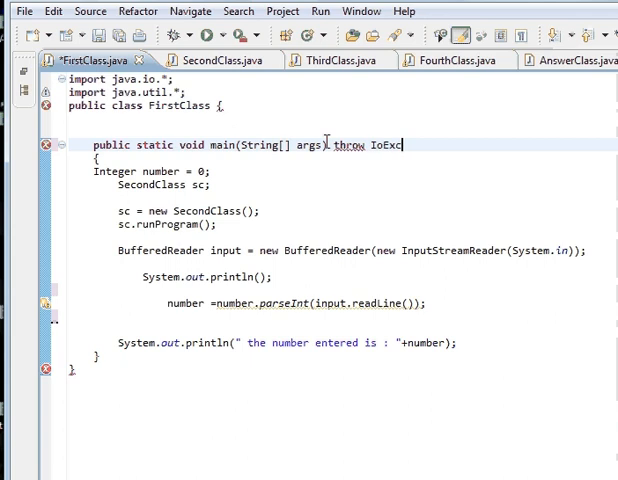
type("eption")
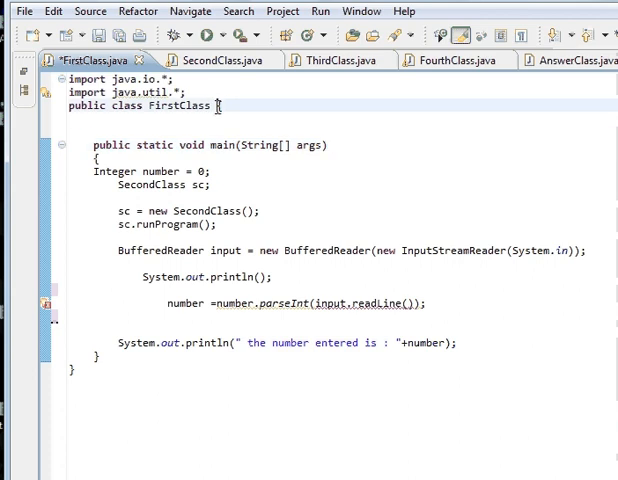
type("throw")
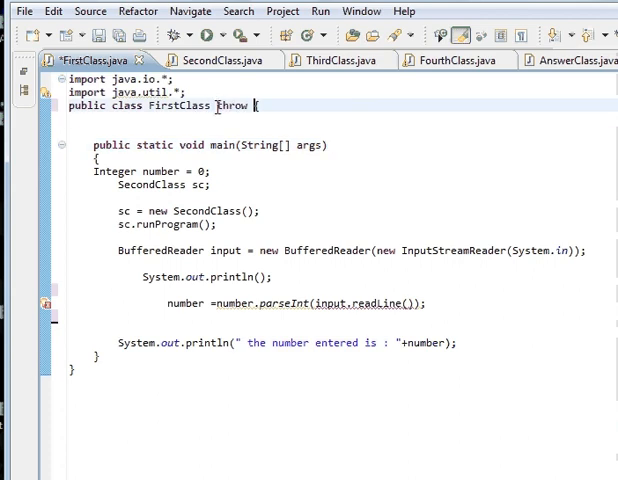
type("Iof")
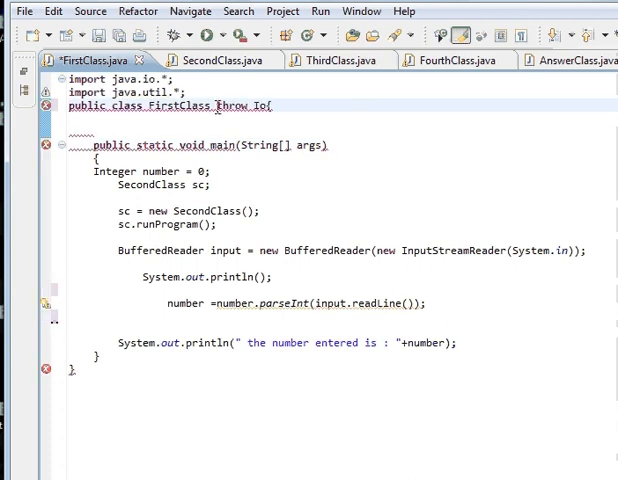
type("OException")
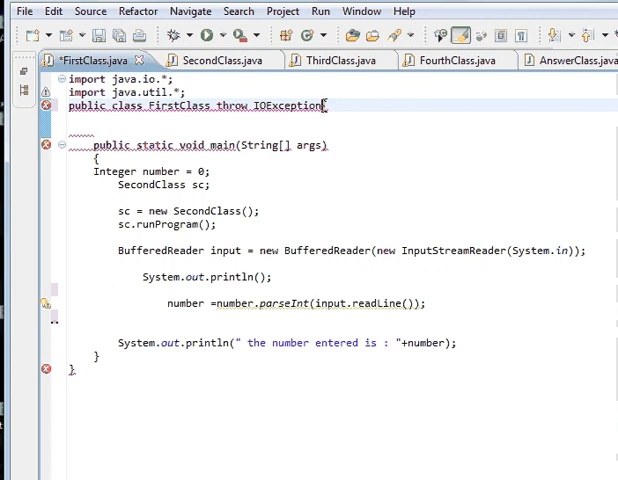
key("BackSpace")
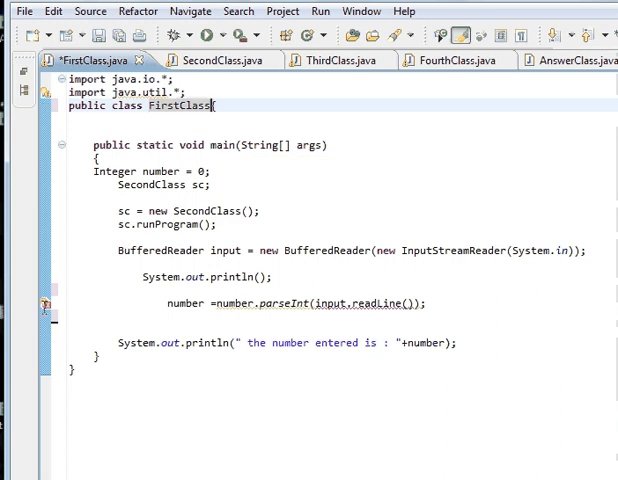
Step: Use Quick Fix to add throws NumberFormatException, IOException to main
right_click(45, 305)
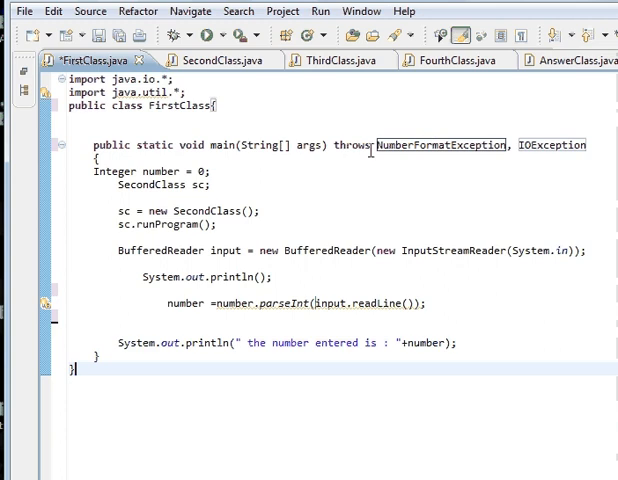
Step: Delete the throws clause from main's signature
double_click(352, 145)
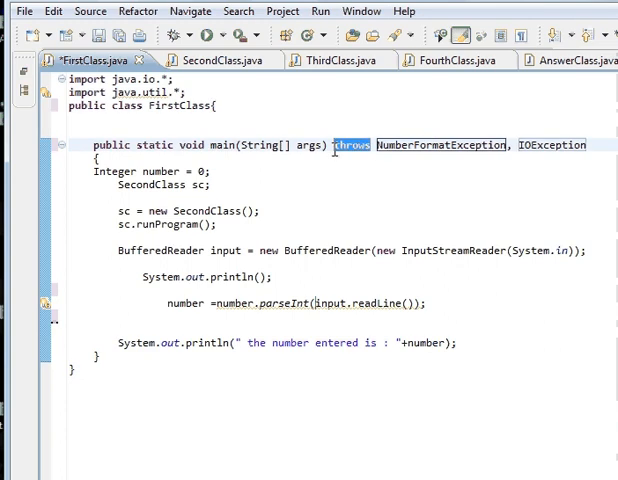
mouse_move(440, 145)
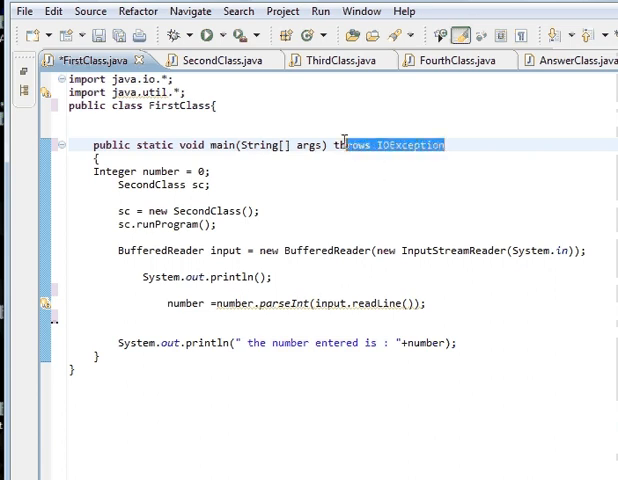
key("Delete")
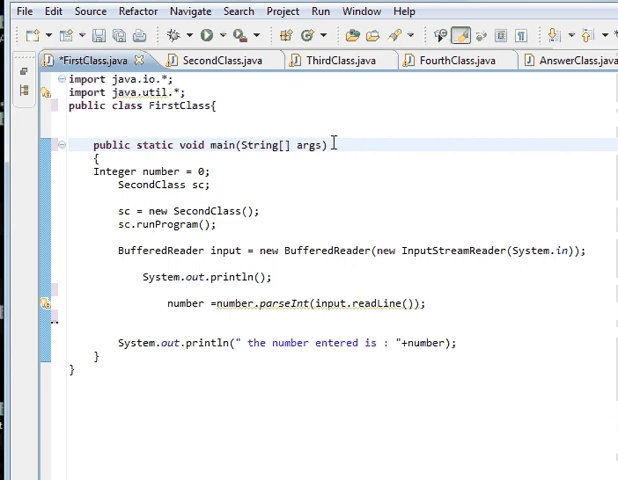